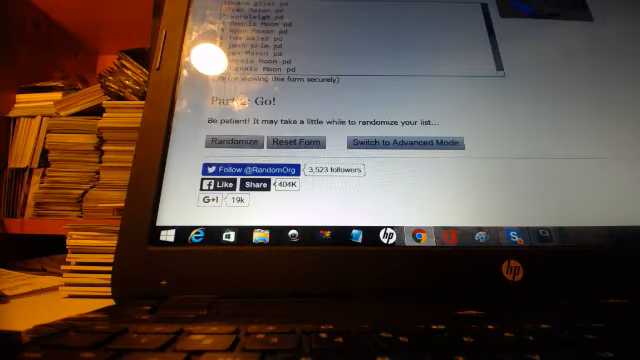
Randomize the 20-name list, then reshuffle it with Again! until four randomizations
{"action": "left_click", "coordinate": [234, 139]}
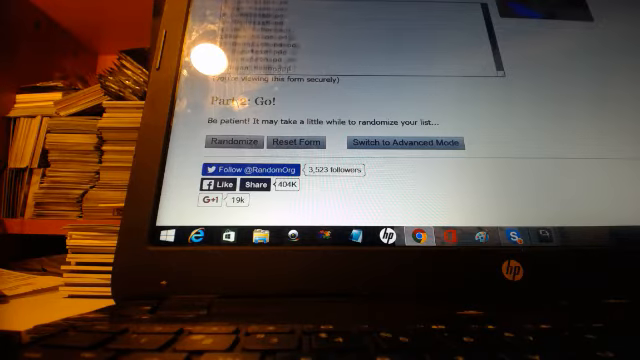
{"action": "left_click", "coordinate": [233, 138]}
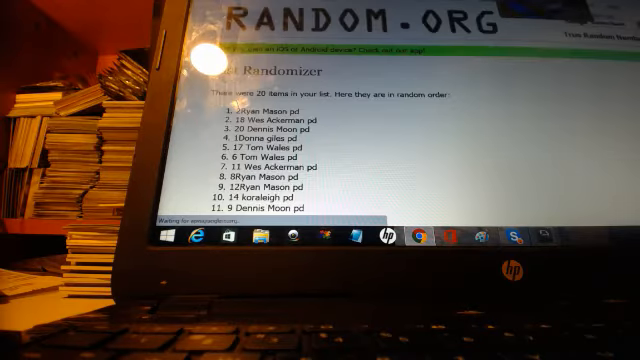
{"action": "scroll", "scroll_direction": "down", "scroll_amount": 3}
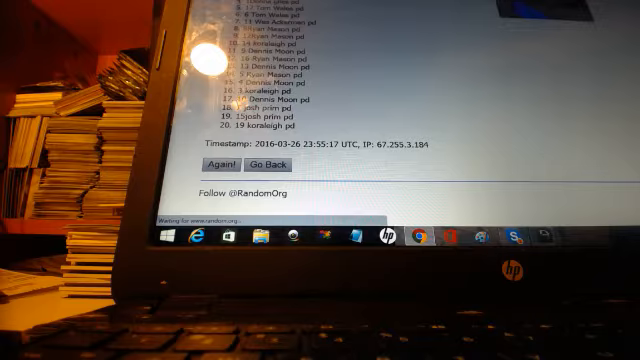
{"action": "left_click", "coordinate": [217, 161]}
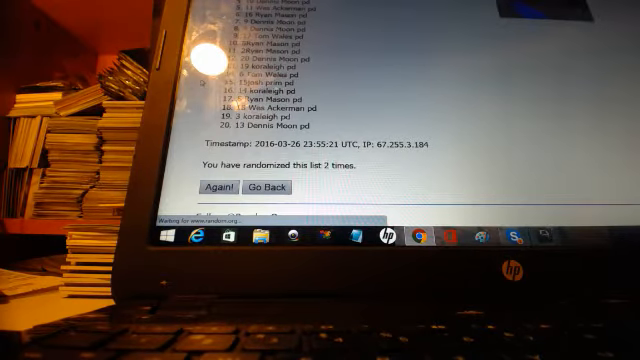
{"action": "left_click", "coordinate": [209, 187]}
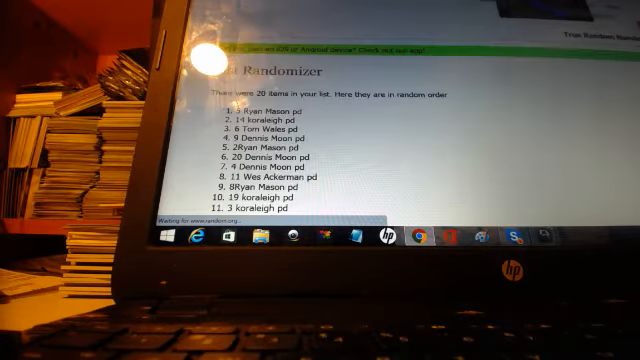
{"action": "scroll", "scroll_direction": "down", "scroll_amount": 3}
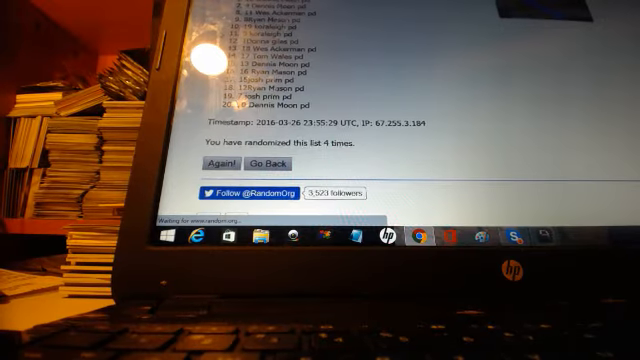
Reshuffle the 20 names with Again! three more times for a new random order
{"action": "left_click", "coordinate": [221, 161]}
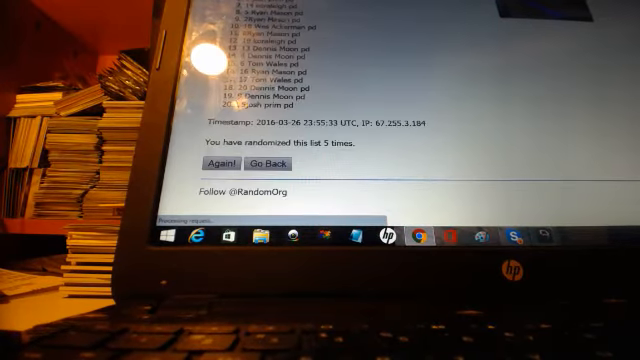
{"action": "left_click", "coordinate": [220, 161]}
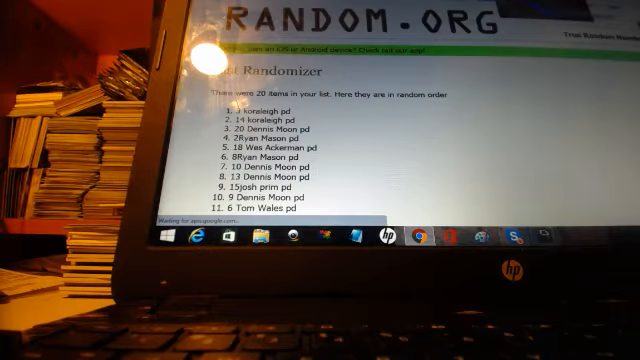
{"action": "scroll", "scroll_direction": "down", "scroll_amount": 3}
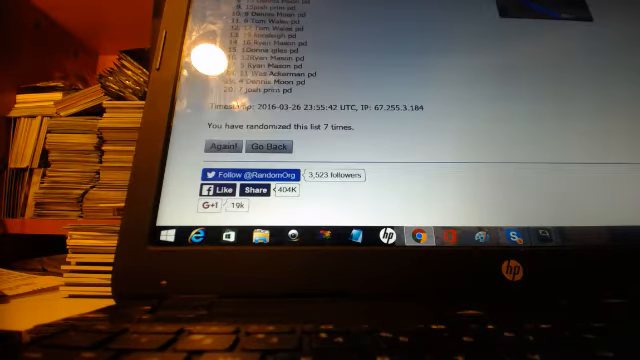
{"action": "left_click", "coordinate": [222, 145]}
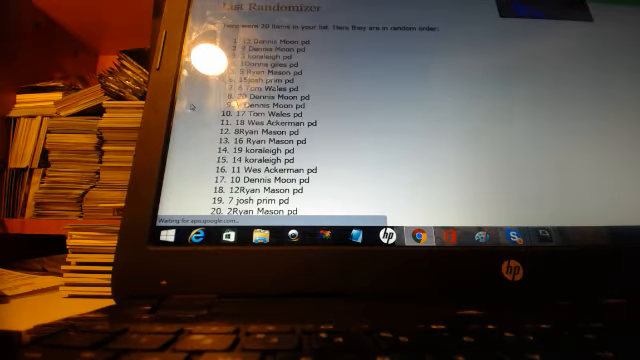